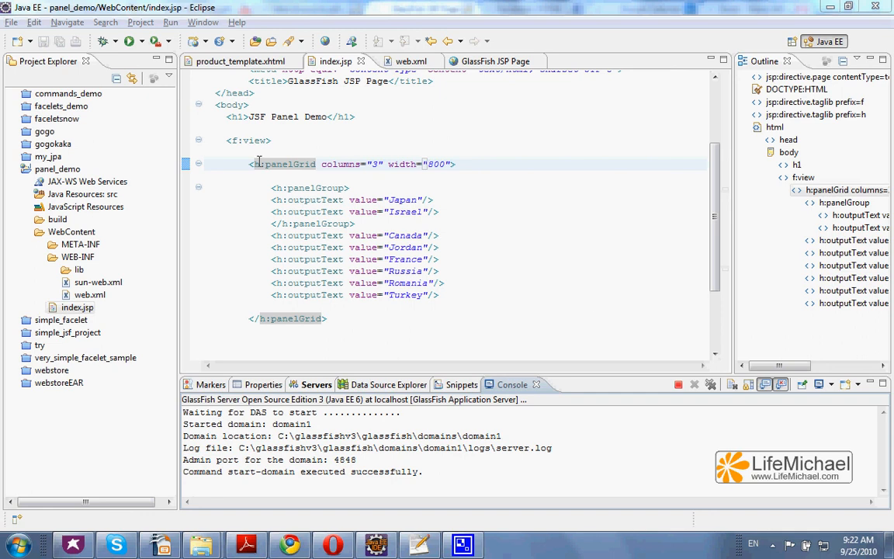
Step: Highlight the panelGrid element, then the grouped Japan and Israel output lines, in the JSF source
{"action": "left_click_drag", "start_coordinate": [256, 164], "coordinate": [318, 188]}
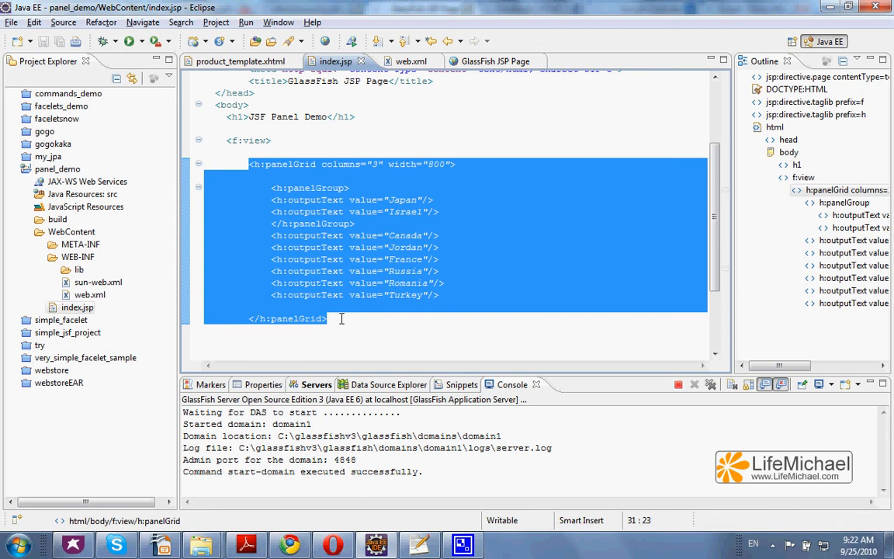
{"action": "left_click", "coordinate": [247, 224]}
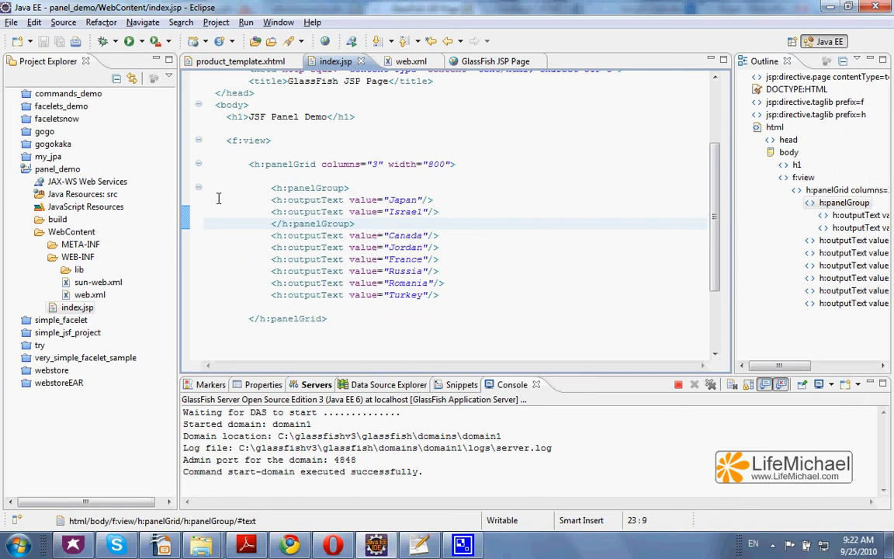
{"action": "mouse_move", "coordinate": [225, 202]}
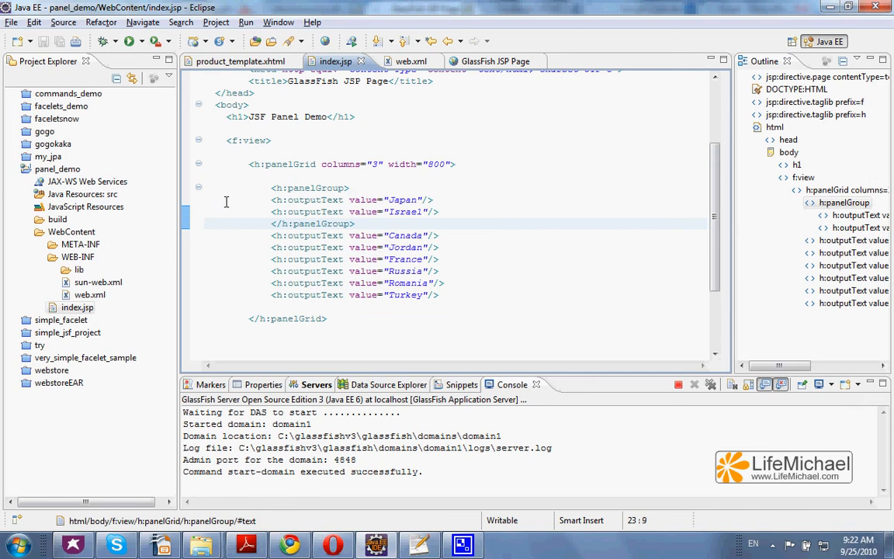
{"action": "left_click_drag", "start_coordinate": [432, 200], "coordinate": [288, 211]}
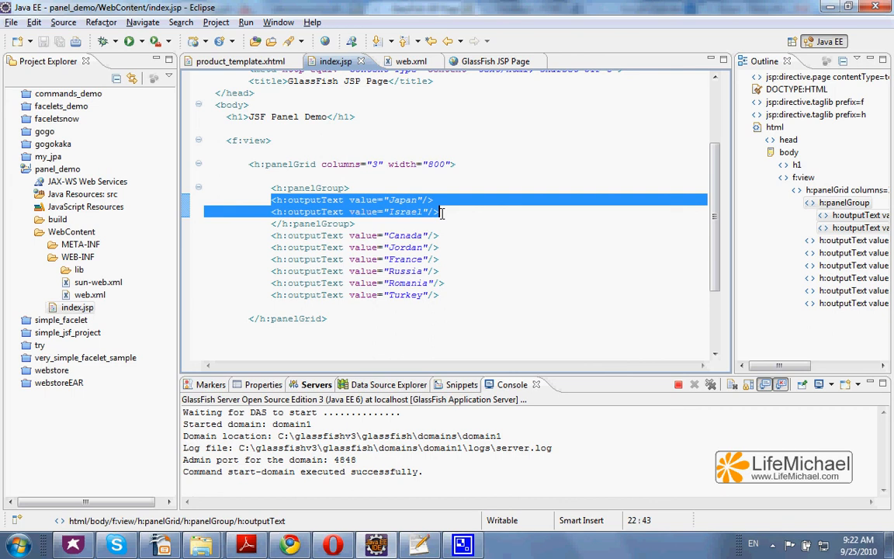
{"action": "left_click", "coordinate": [357, 247]}
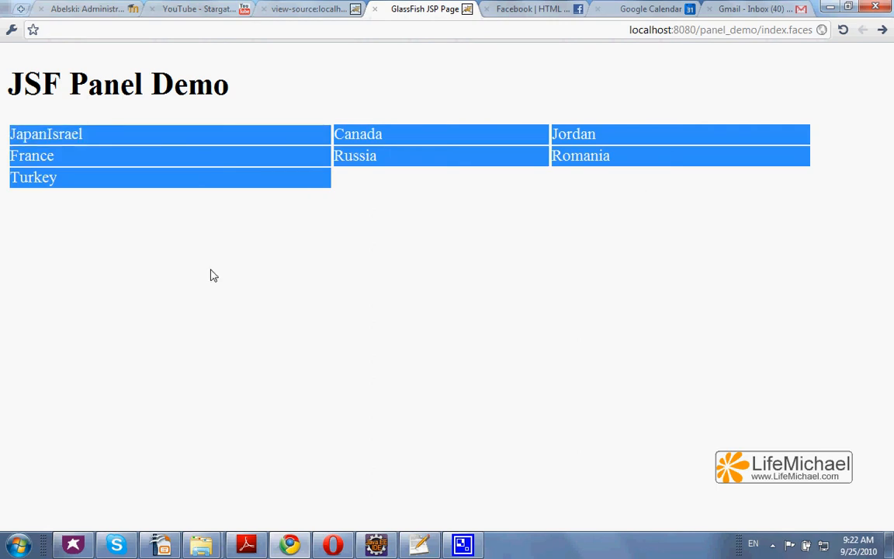
{"action": "mouse_move", "coordinate": [369, 533]}
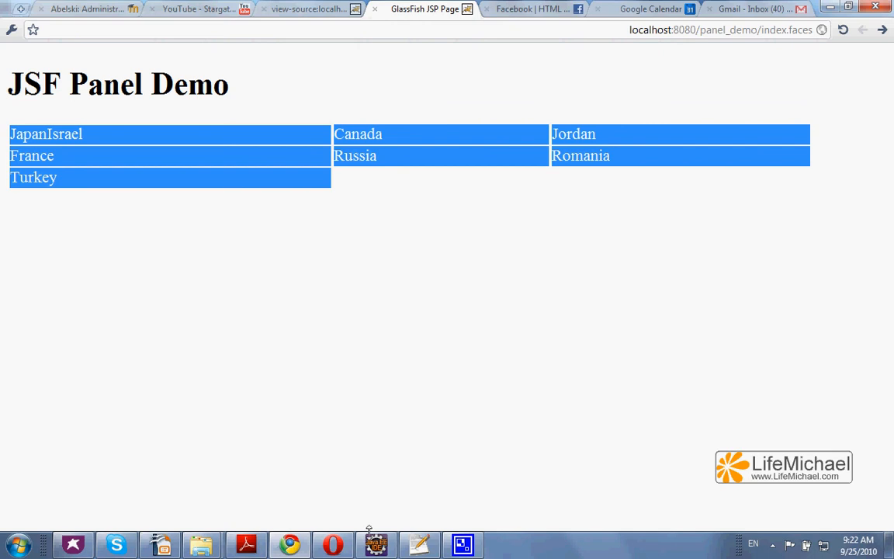
Step: Compare the JSF source with the rendered demo page, then view its generated HTML source
{"action": "left_click", "coordinate": [376, 544]}
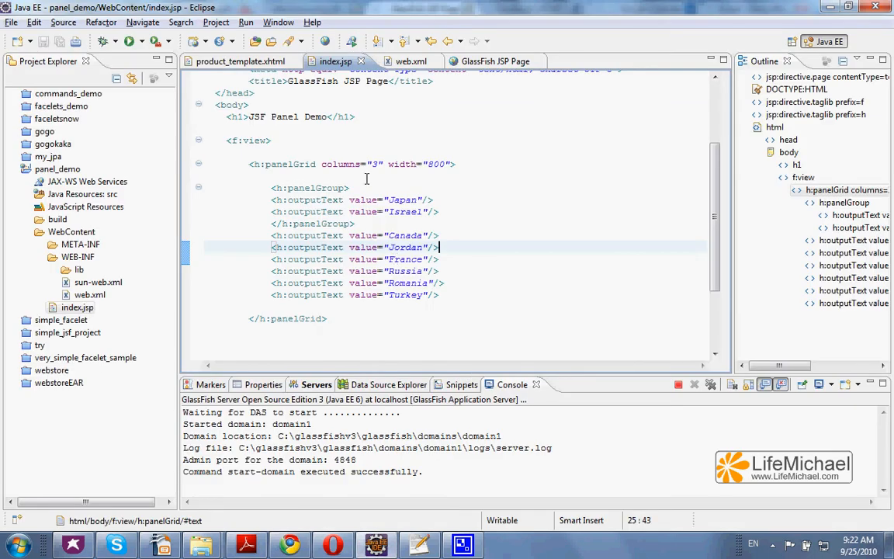
{"action": "mouse_move", "coordinate": [306, 549]}
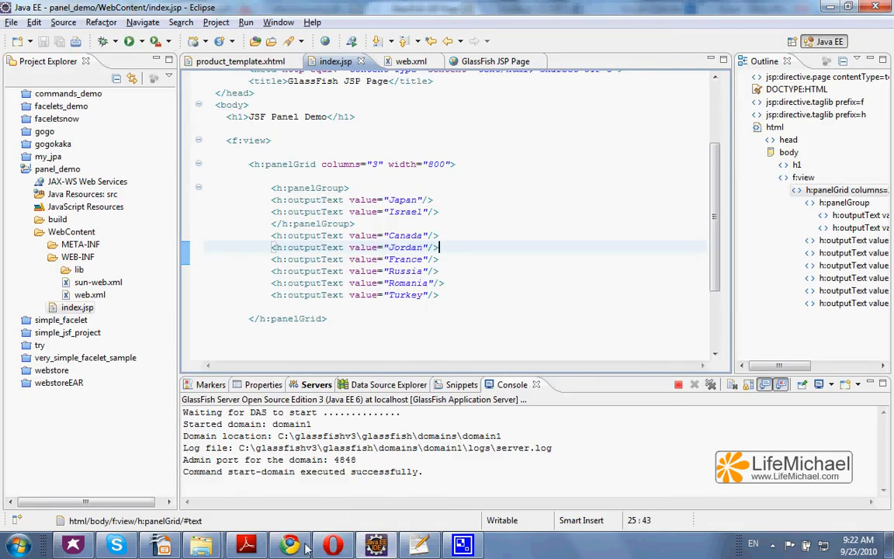
{"action": "left_click", "coordinate": [289, 544]}
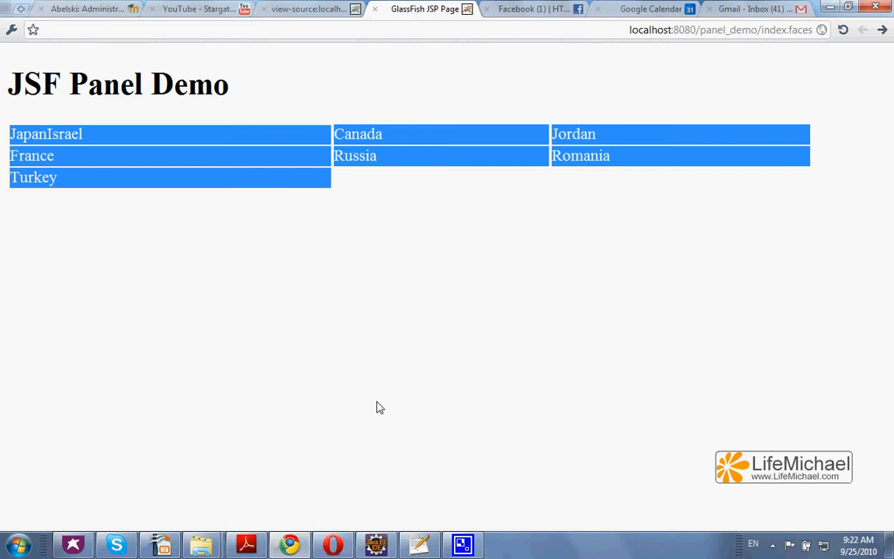
{"action": "left_click", "coordinate": [463, 544]}
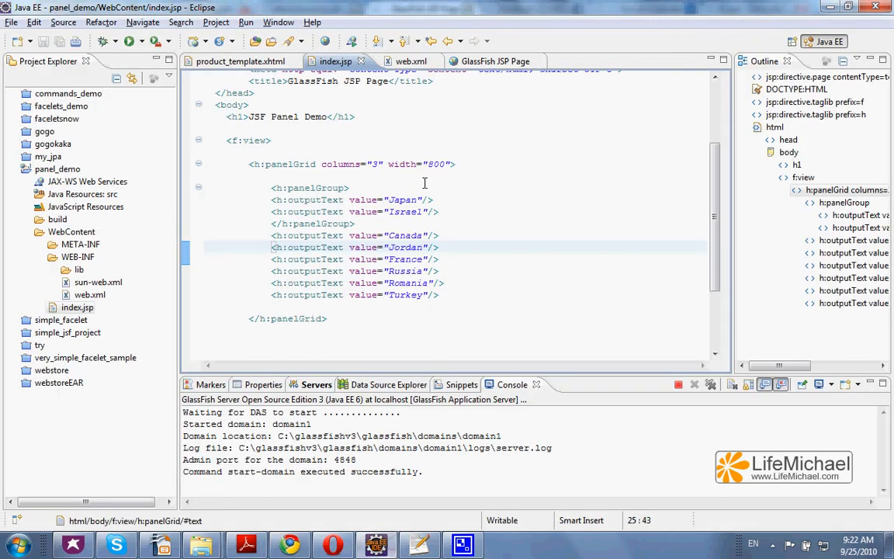
{"action": "mouse_move", "coordinate": [378, 229]}
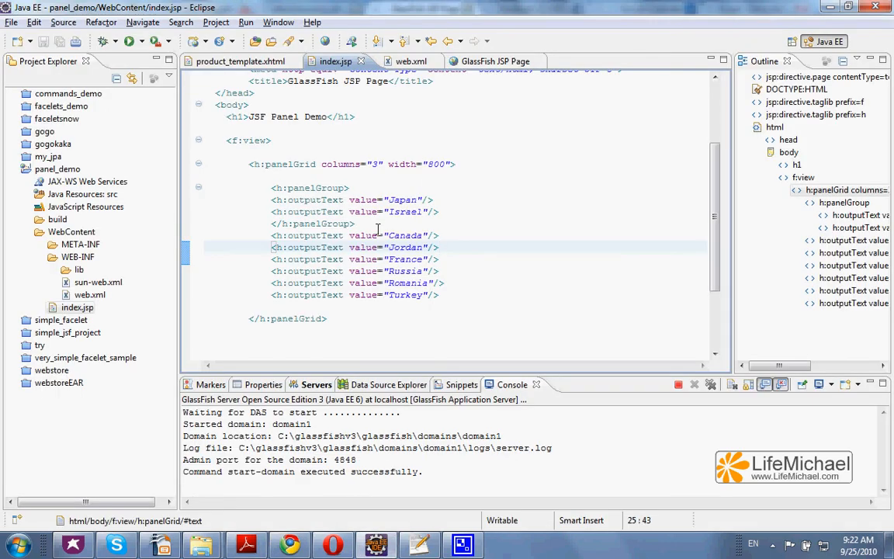
{"action": "mouse_move", "coordinate": [472, 322]}
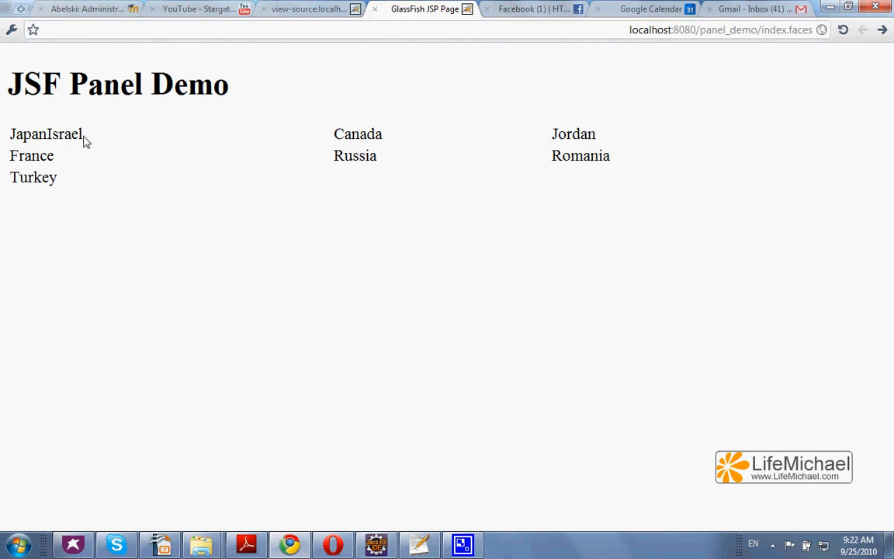
{"action": "right_click", "coordinate": [225, 270]}
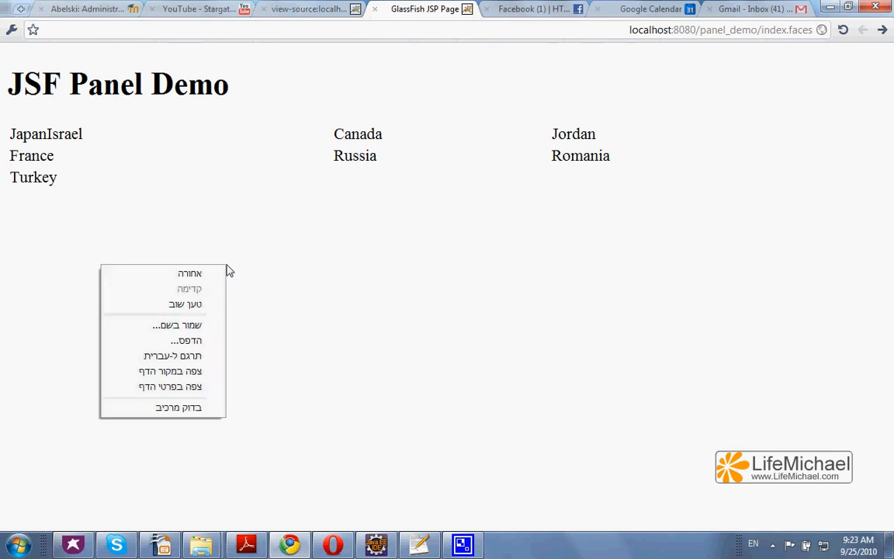
{"action": "mouse_move", "coordinate": [186, 371]}
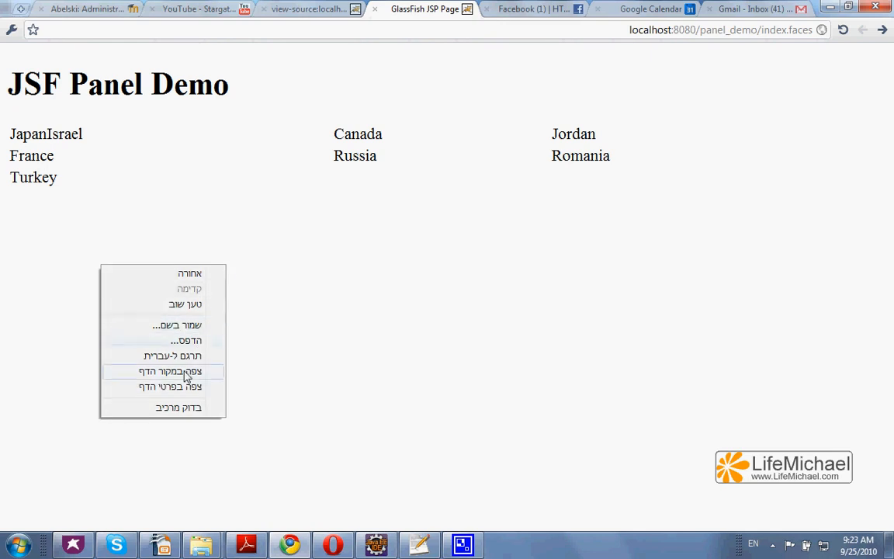
{"action": "left_click", "coordinate": [162, 371]}
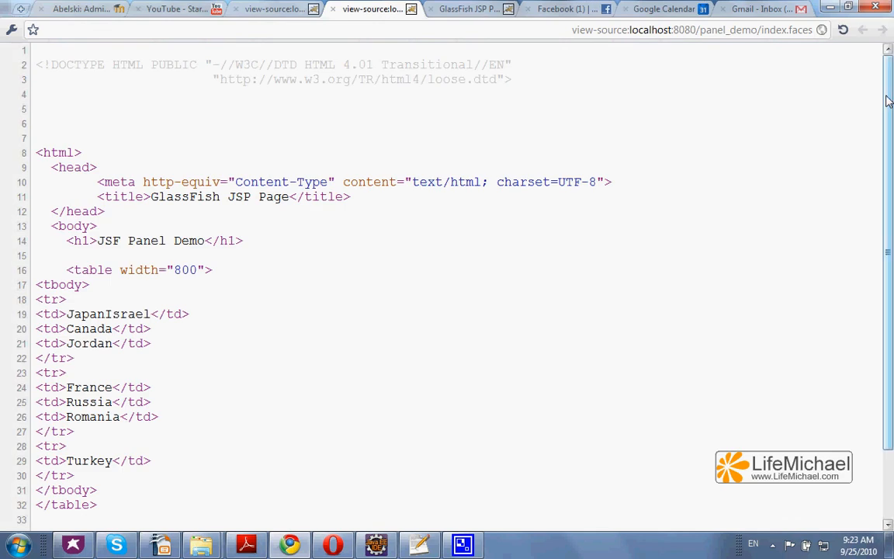
{"action": "scroll", "scroll_direction": "down", "scroll_amount": 3}
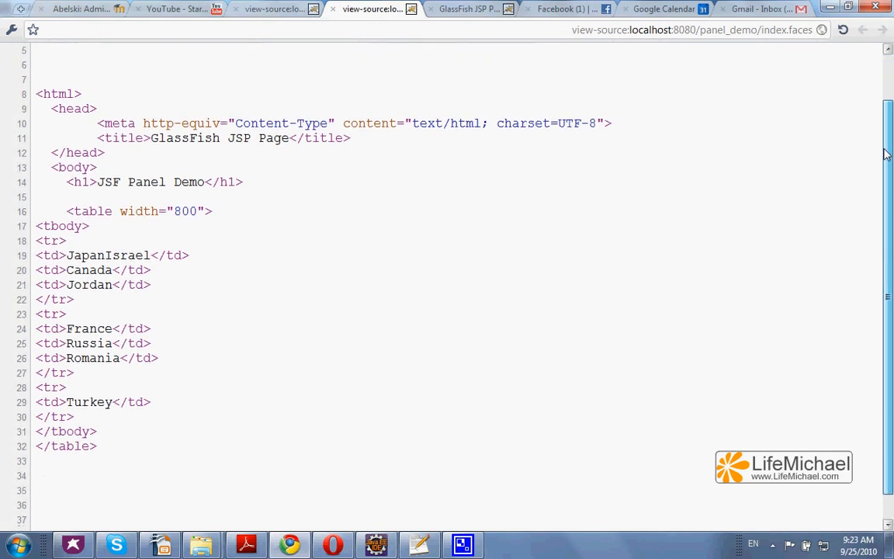
{"action": "scroll", "scroll_direction": "down", "scroll_amount": 3}
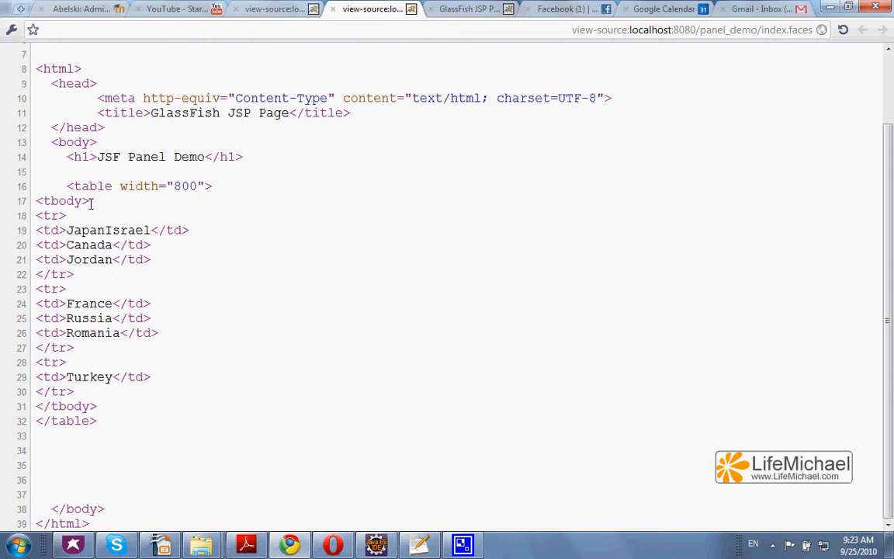
{"action": "mouse_move", "coordinate": [294, 260]}
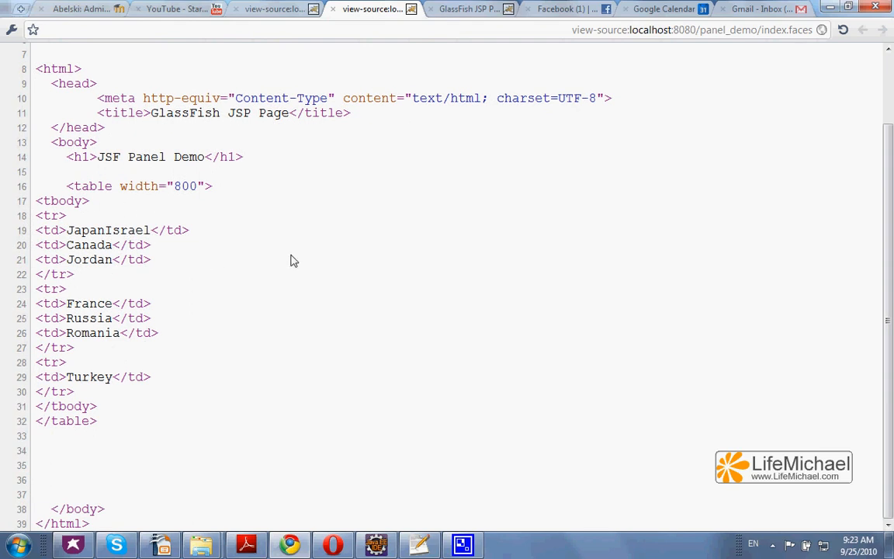